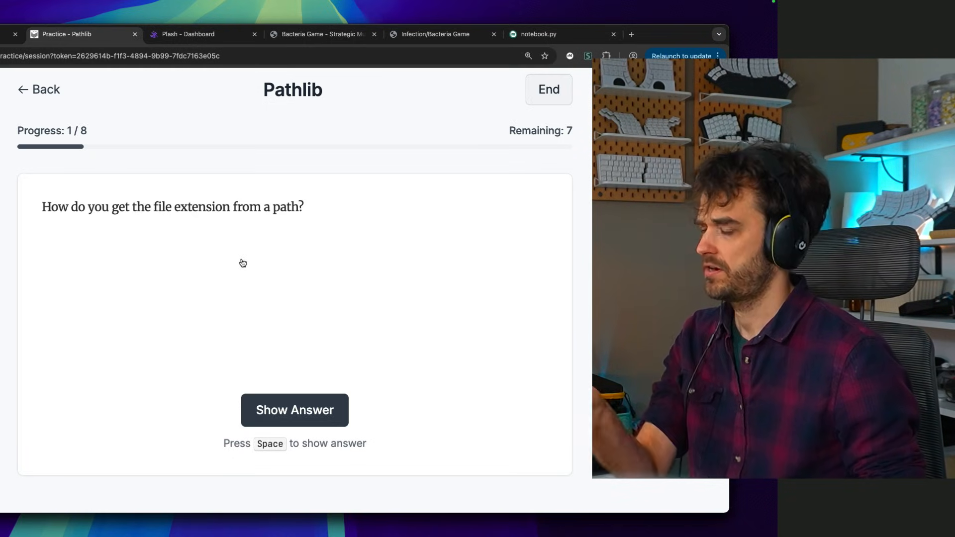
pyautogui.moveTo(318, 216)
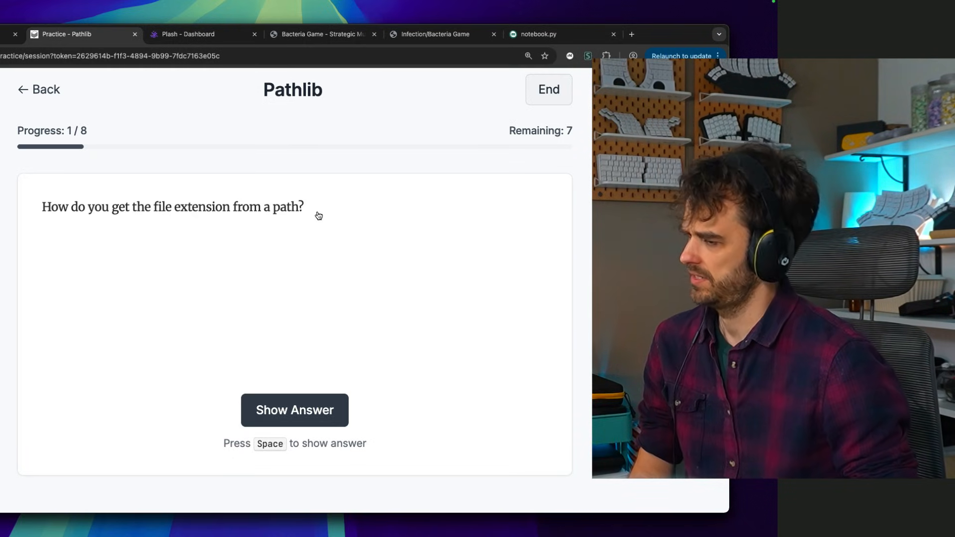
# - Annotate the page with a hand-drawn sketch of HTMX: web page box, request to SERVER and returned HTML
pyautogui.click(294, 409)
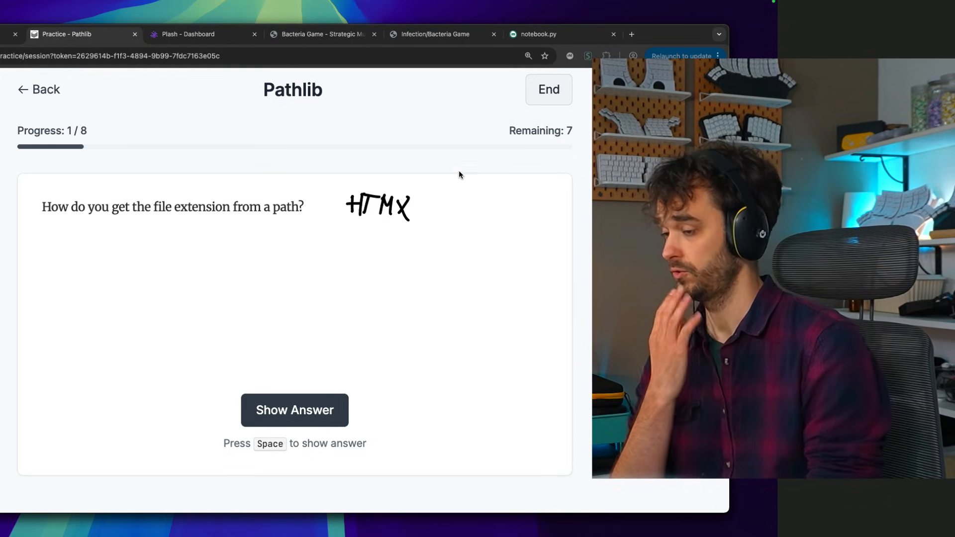
pyautogui.moveTo(88, 237); pyautogui.dragTo(83, 396)
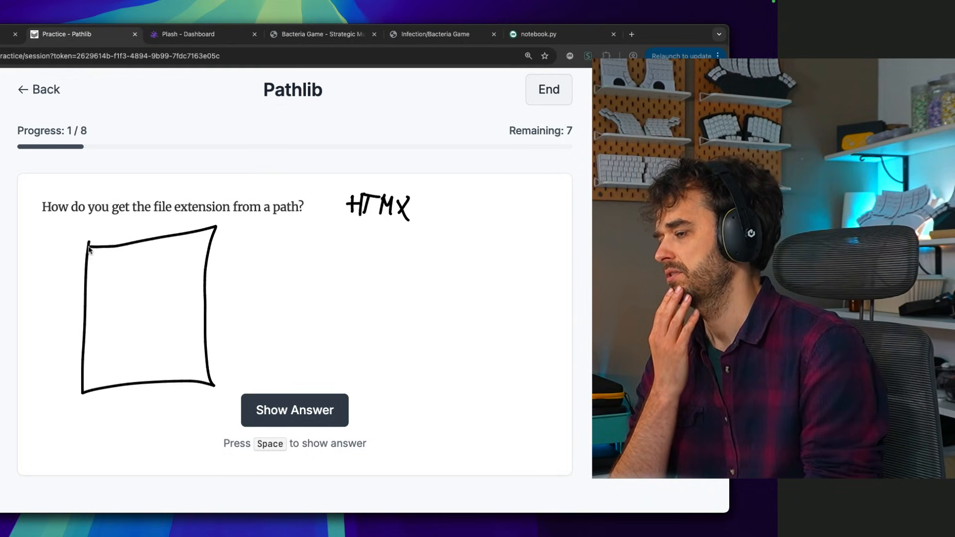
pyautogui.moveTo(161, 255); pyautogui.dragTo(180, 270)
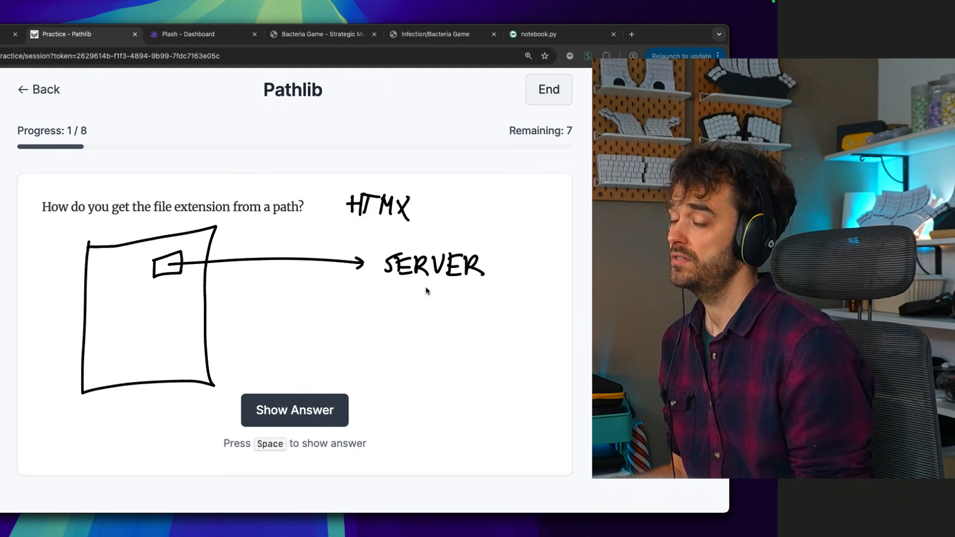
pyautogui.moveTo(430, 295); pyautogui.dragTo(277, 310)
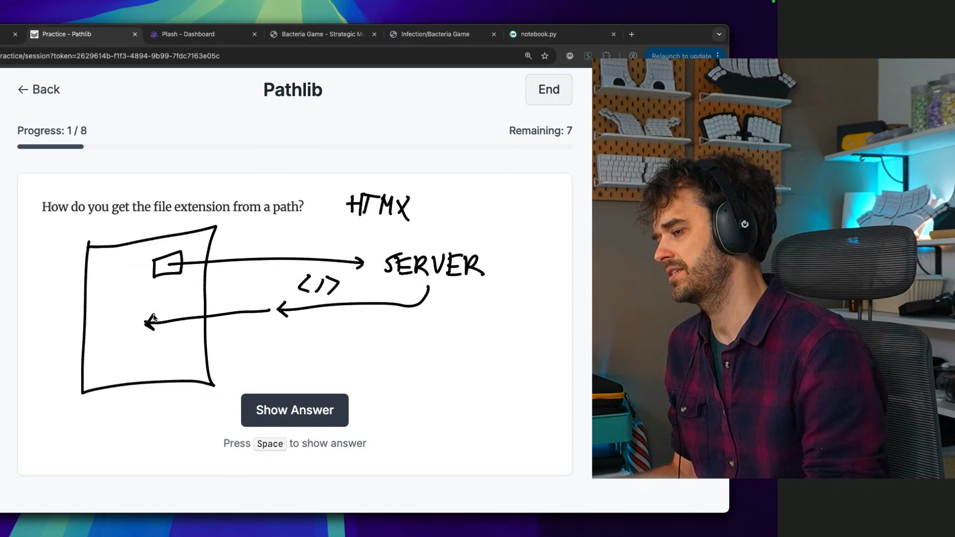
pyautogui.moveTo(487, 338)
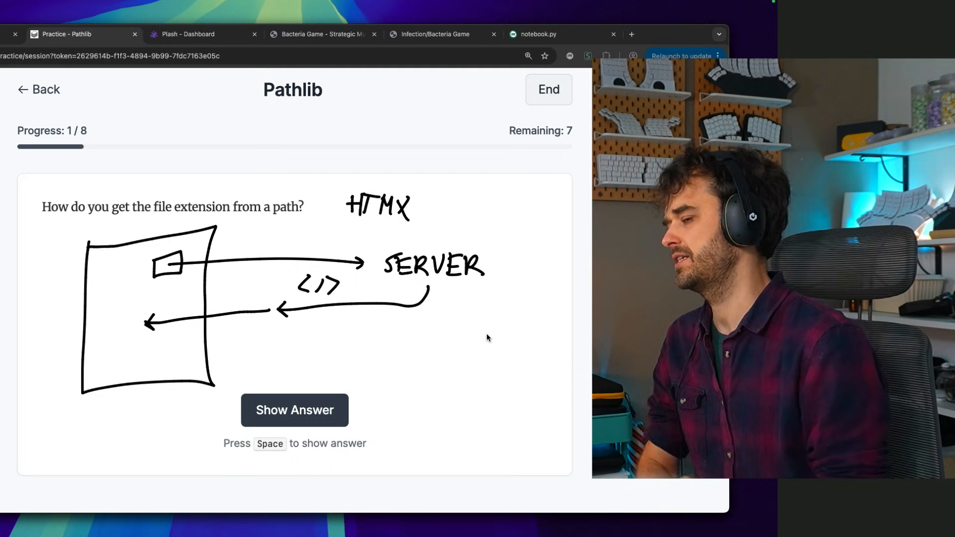
pyautogui.moveTo(355, 308)
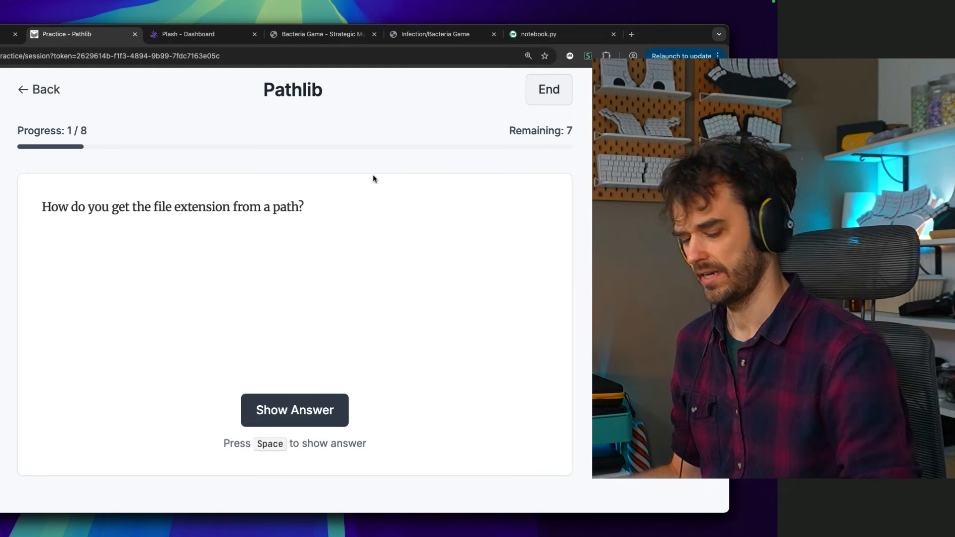
# - Reveal and rate the file-extension card, then reveal the filename card and rate it Hard
pyautogui.click(294, 409)
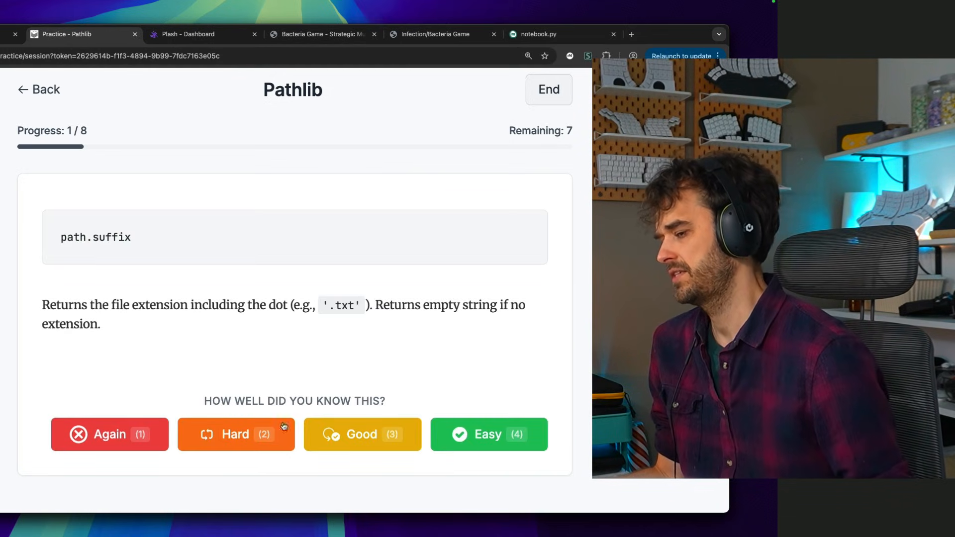
pyautogui.click(235, 434)
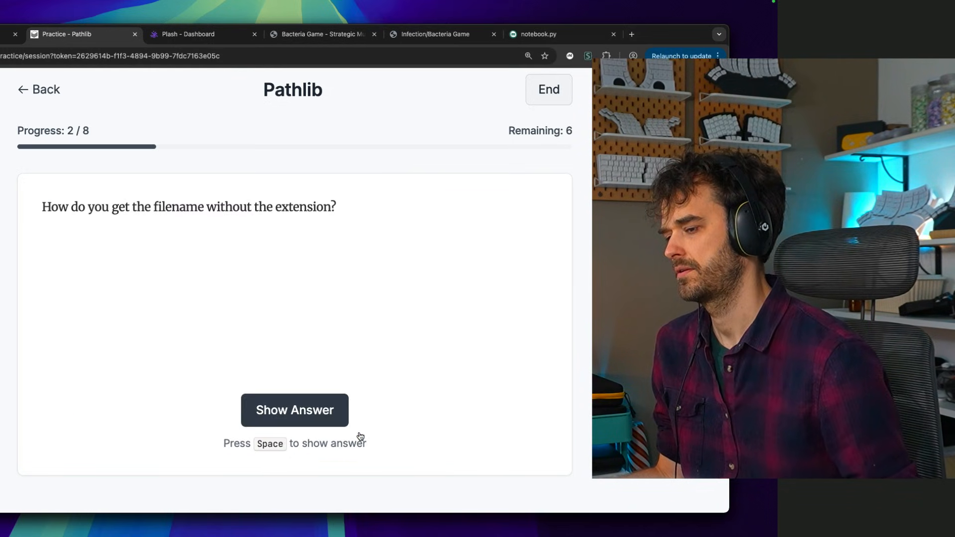
pyautogui.click(295, 409)
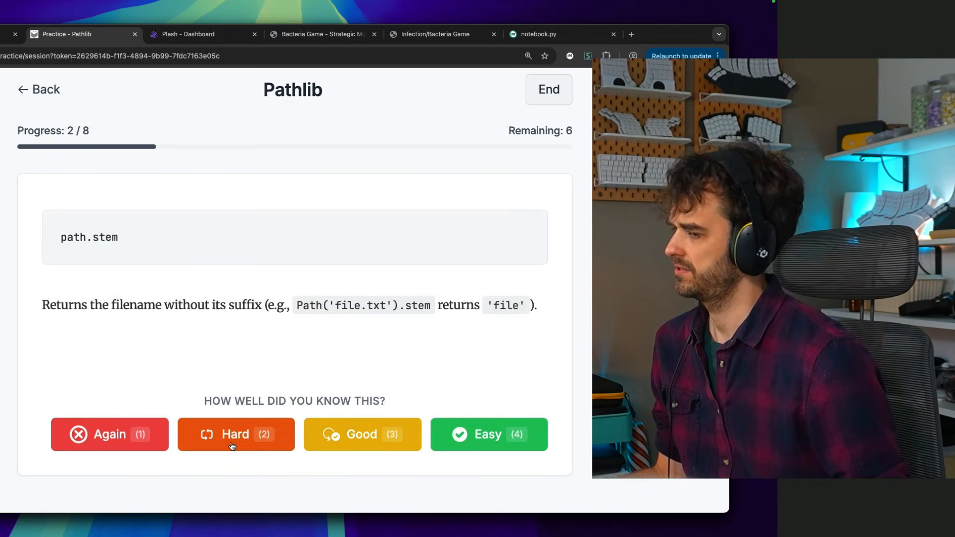
pyautogui.click(236, 434)
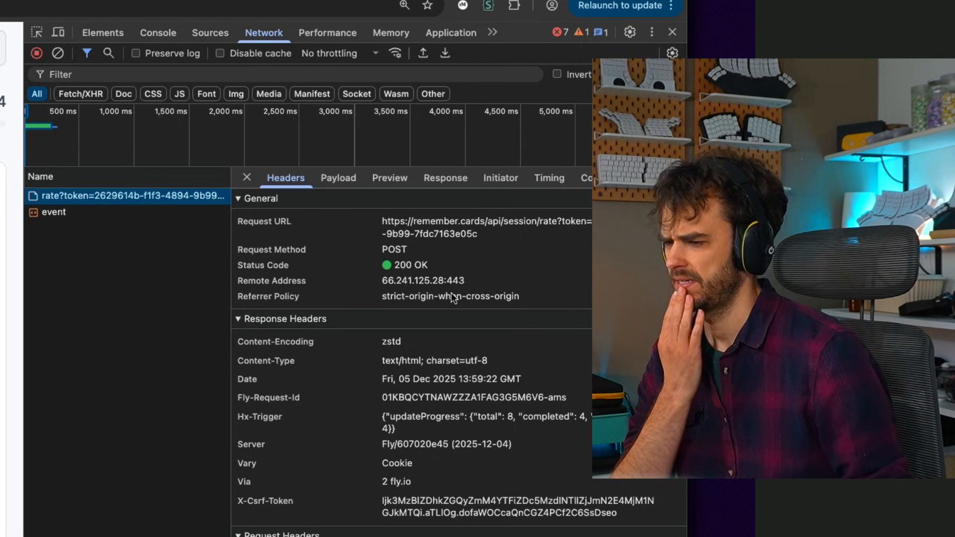
# - View the Response of the rating request in the DevTools Network panel to see its HTML fragment
pyautogui.click(444, 178)
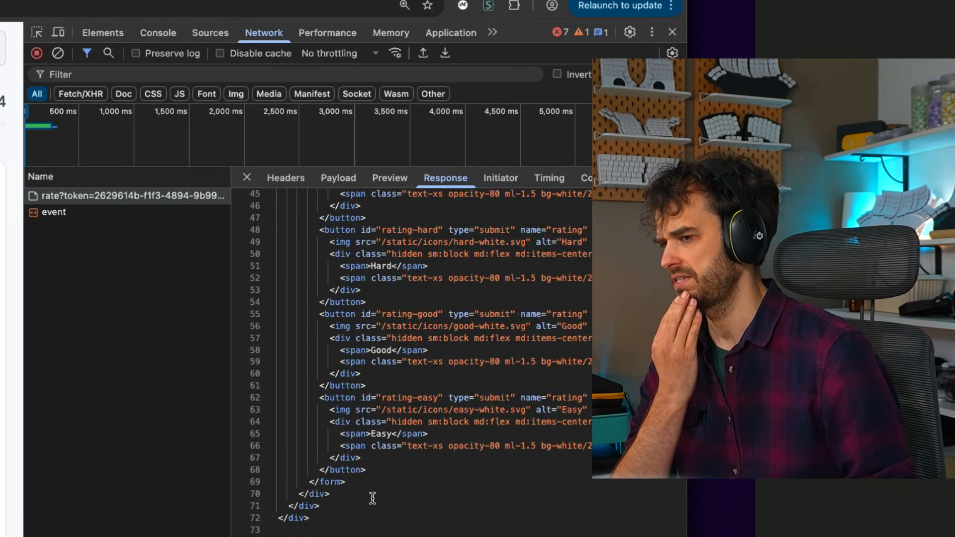
pyautogui.click(439, 175)
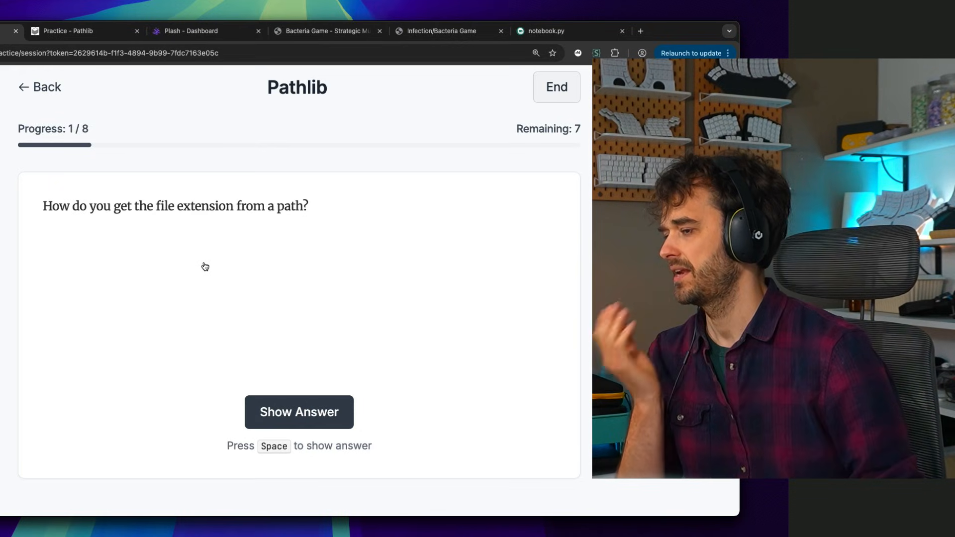
# - Answer the file-extension card and rate path.stem Good to reach card 3/8, then switch to the Bacteria Game tab
pyautogui.click(299, 412)
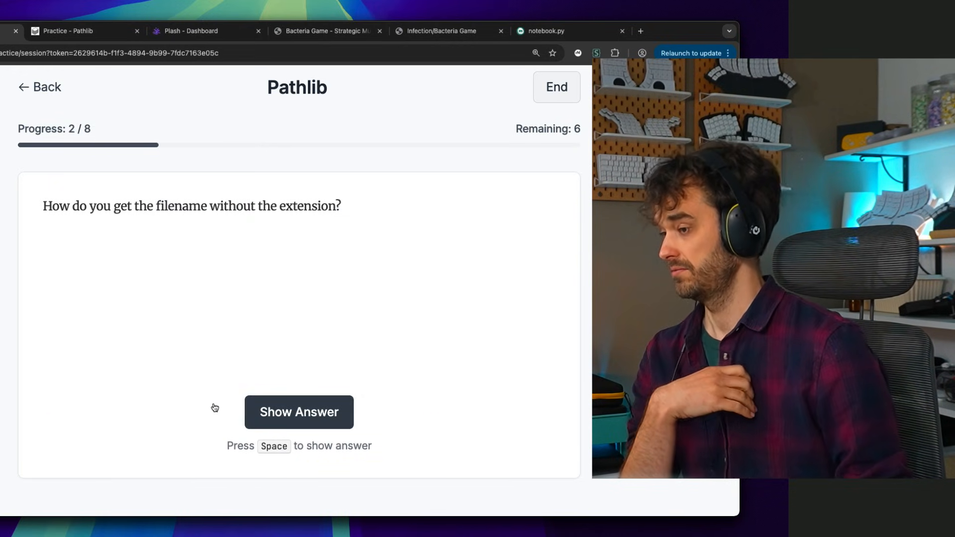
pyautogui.click(299, 412)
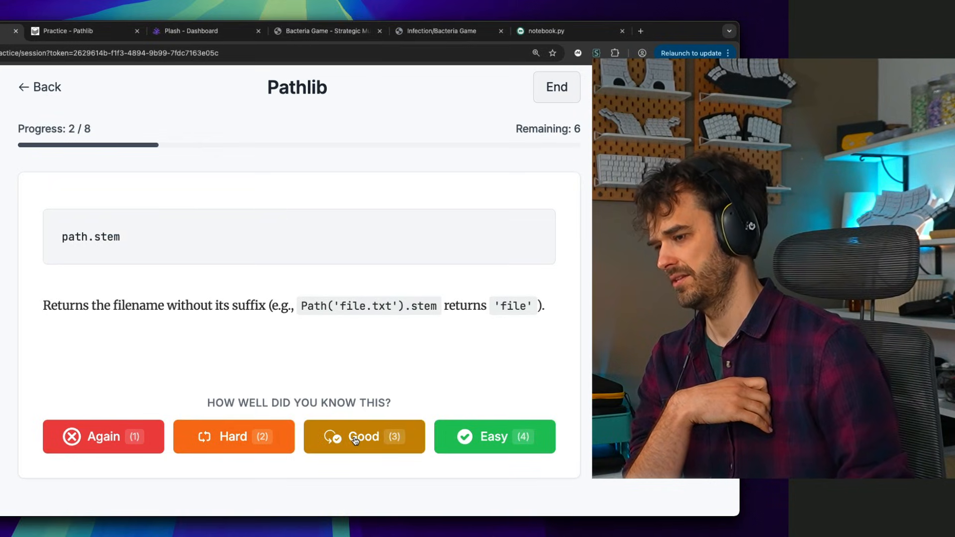
pyautogui.click(364, 435)
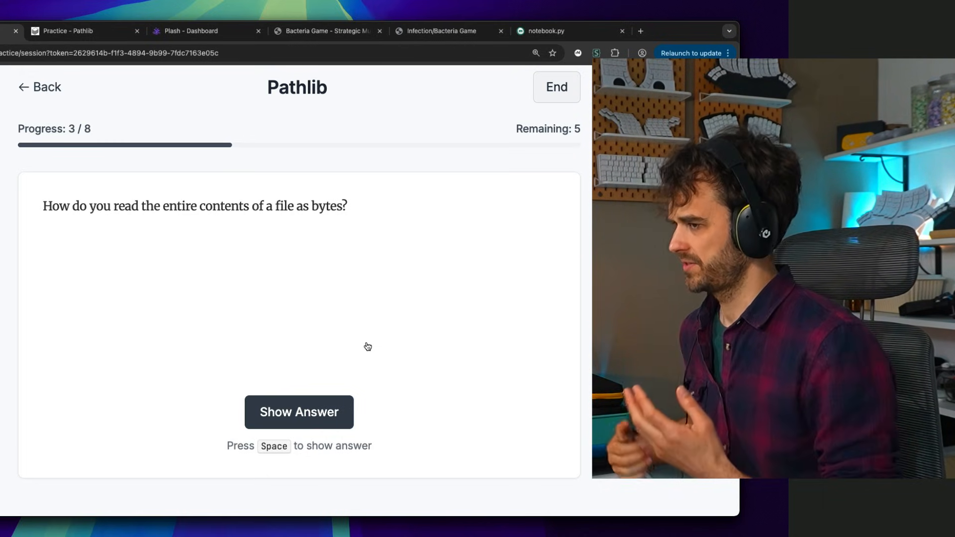
pyautogui.click(326, 30)
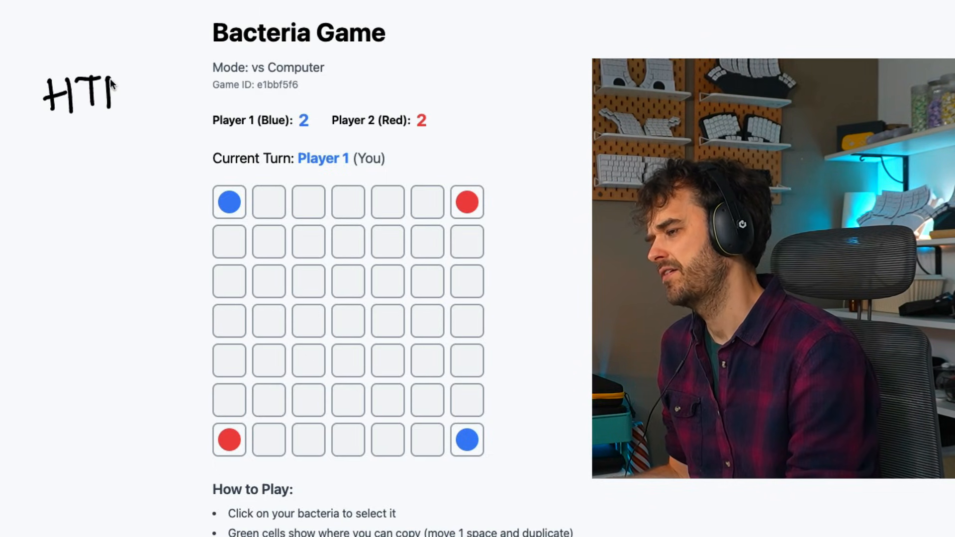
# - Finish the HTMX note and play blue moves: copy the top-left bacterium down, then move one to a neighbouring cell
pyautogui.write('MX')
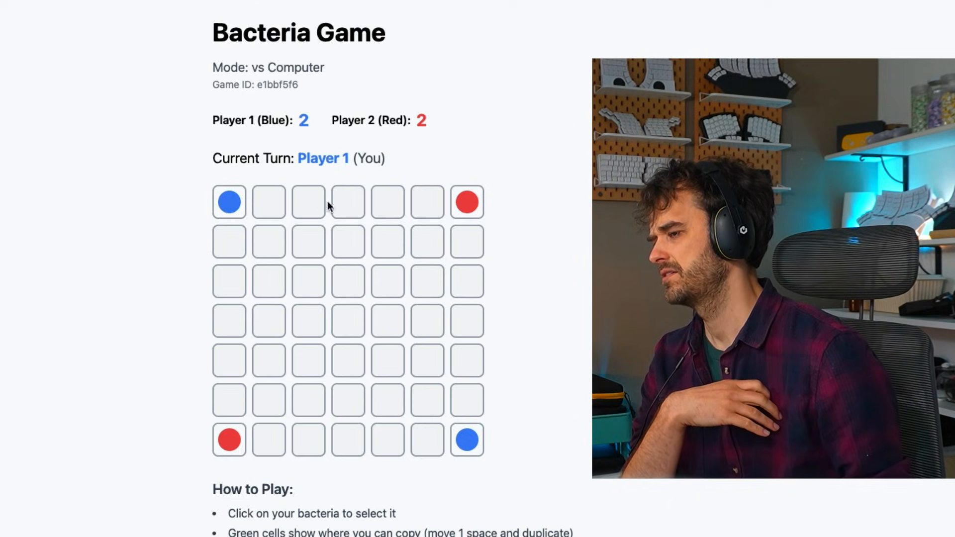
pyautogui.click(466, 440)
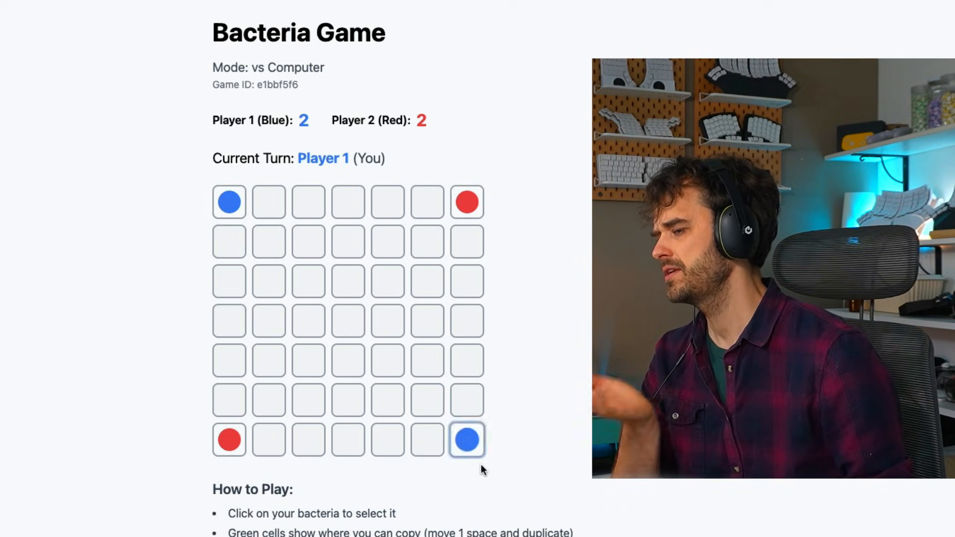
pyautogui.click(228, 201)
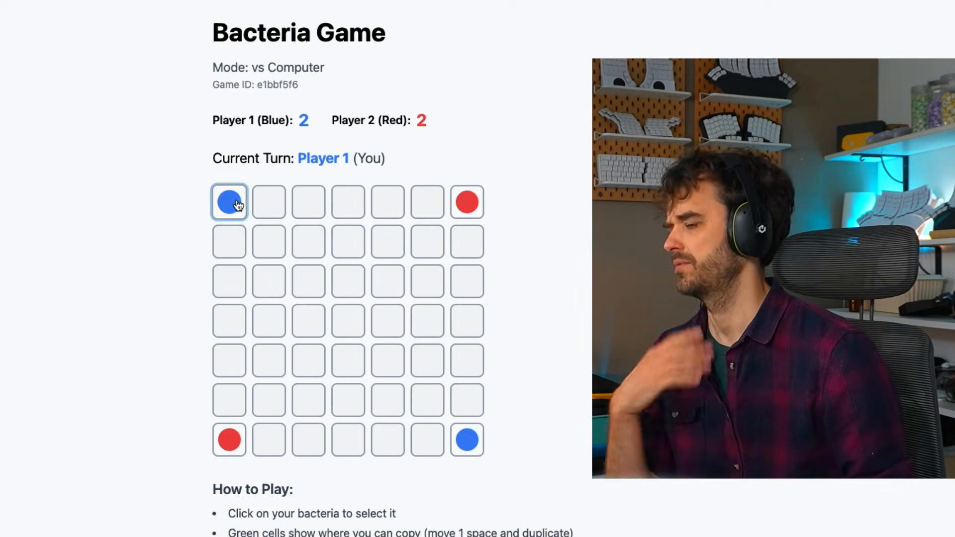
pyautogui.click(229, 202)
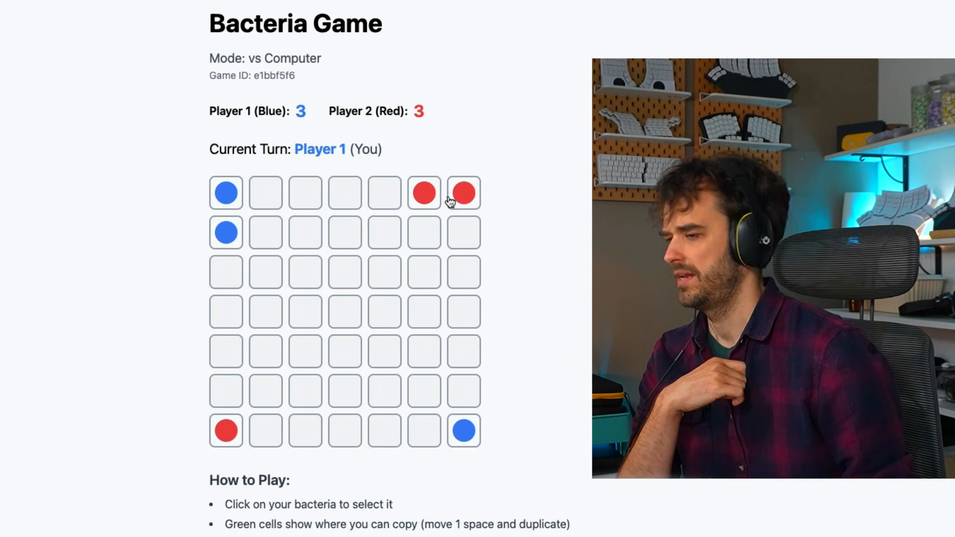
pyautogui.click(225, 232)
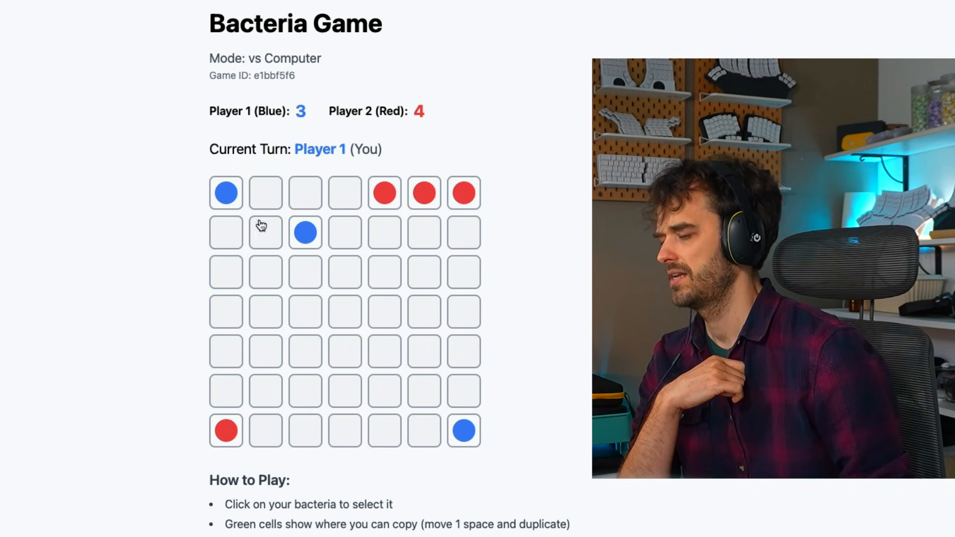
pyautogui.click(305, 233)
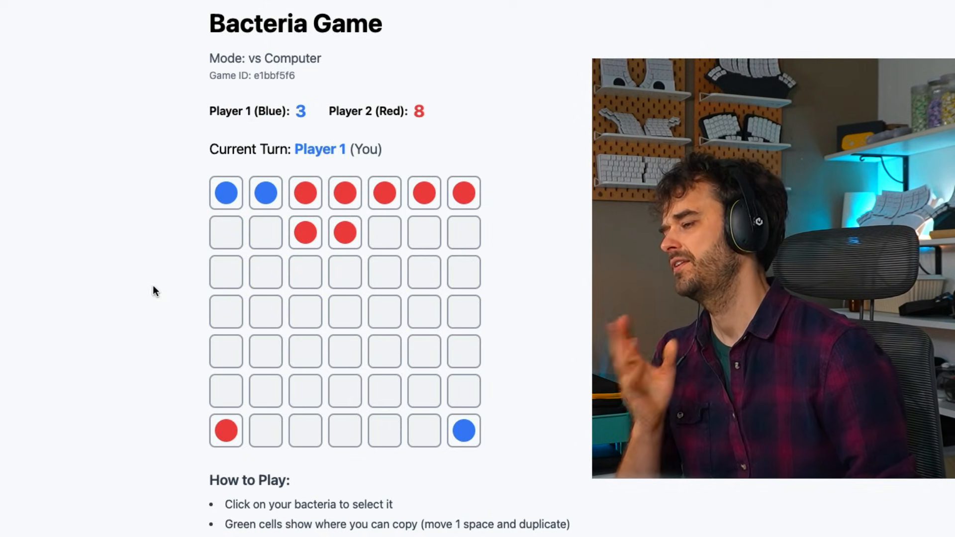
pyautogui.moveTo(485, 204)
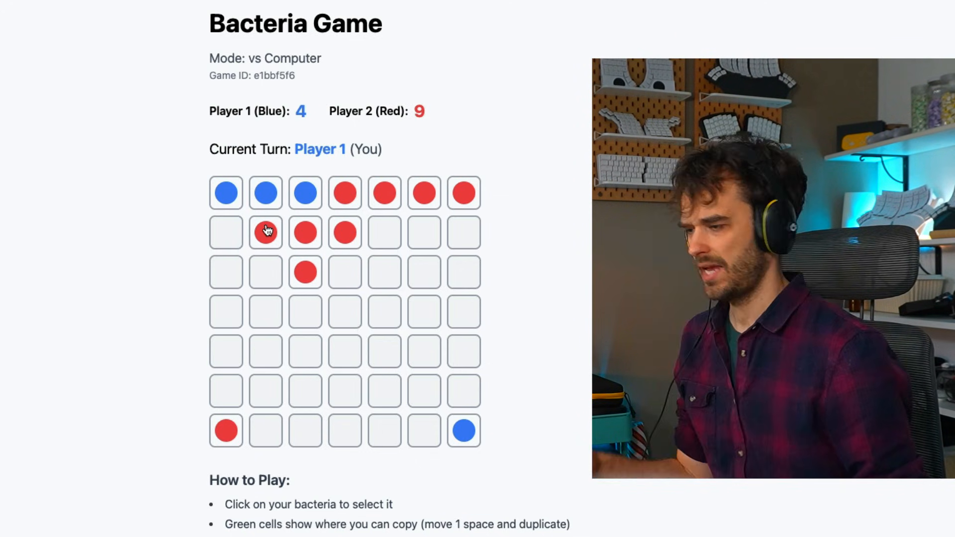
# - Inspect the board markup in DevTools Elements, showing the cells as links
pyautogui.press('F12')
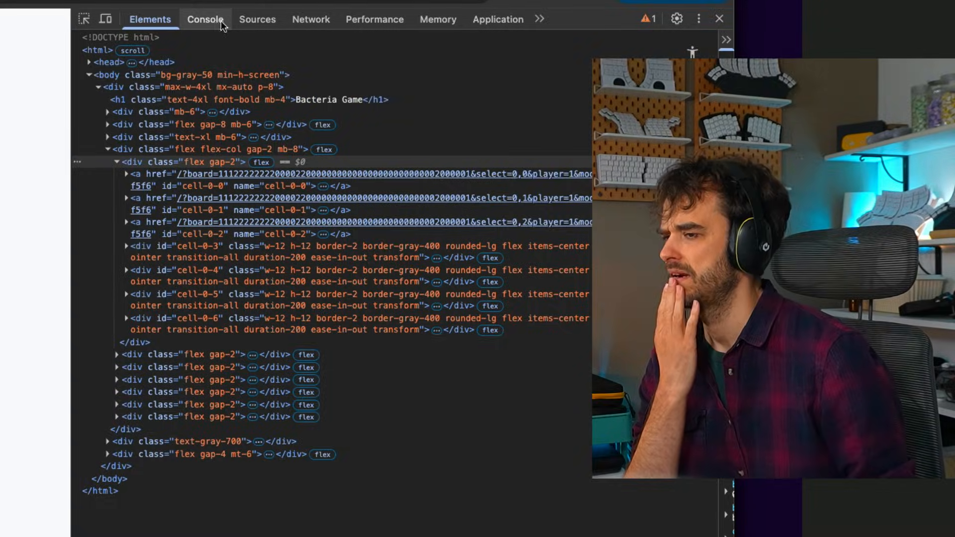
pyautogui.click(310, 19)
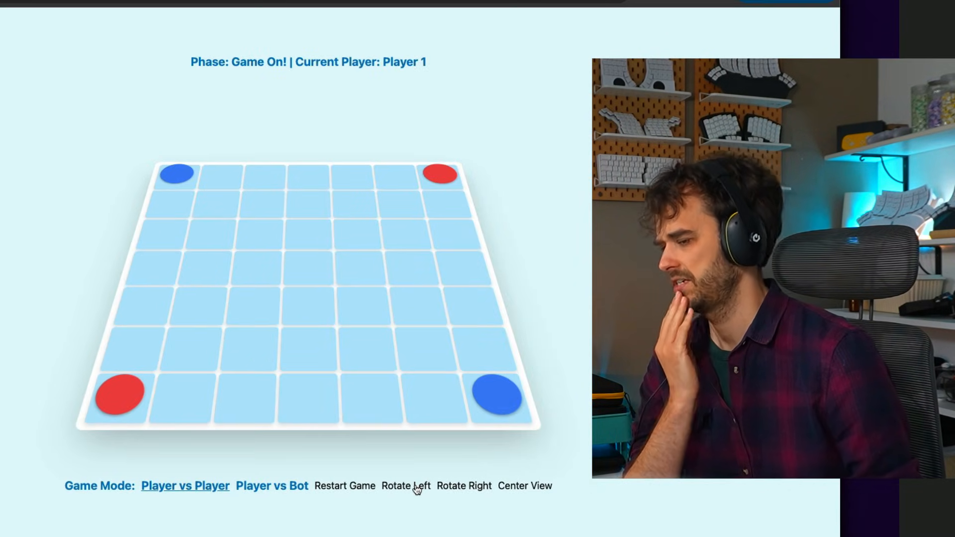
# - Rotate the 3D board left, choose Player vs Bot and spread red bacteria along the bottom row from the corner
pyautogui.click(405, 487)
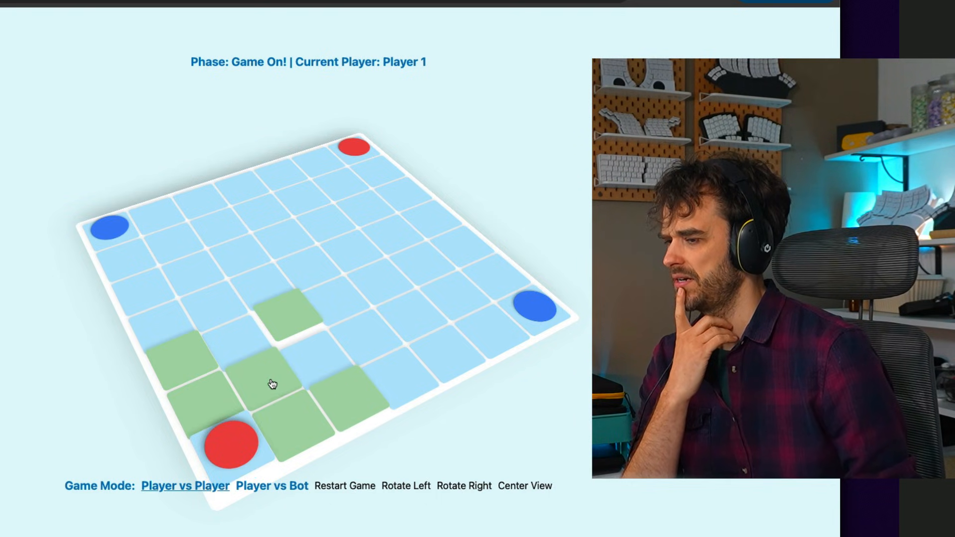
pyautogui.click(271, 384)
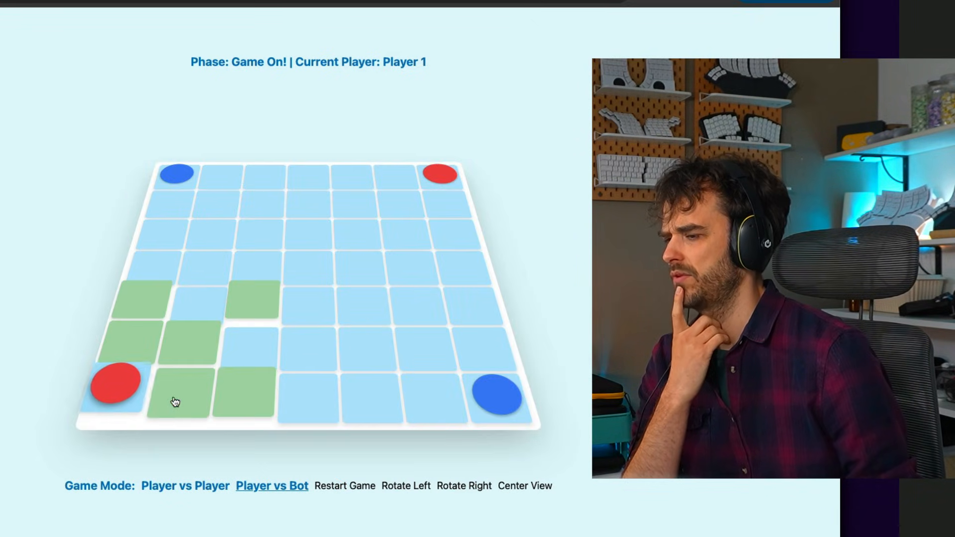
pyautogui.click(175, 398)
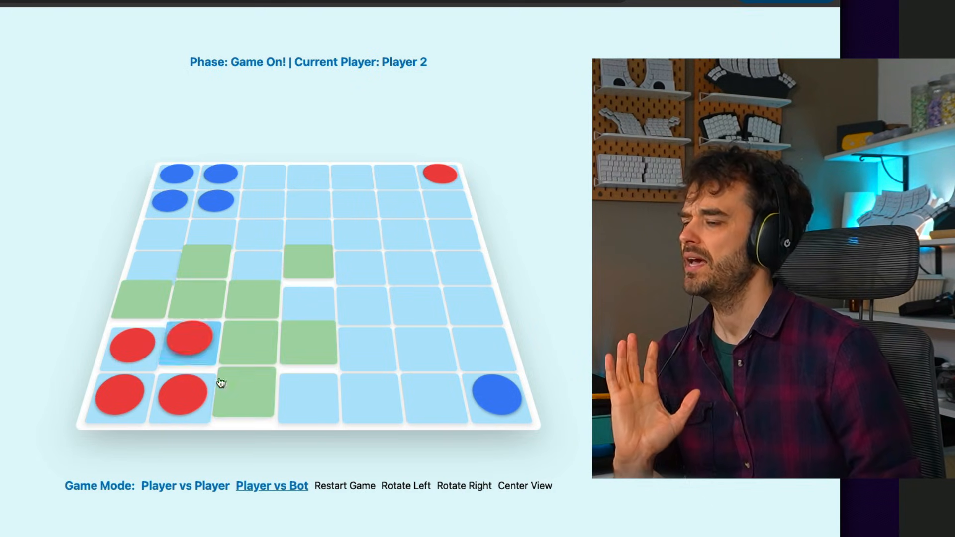
pyautogui.click(243, 383)
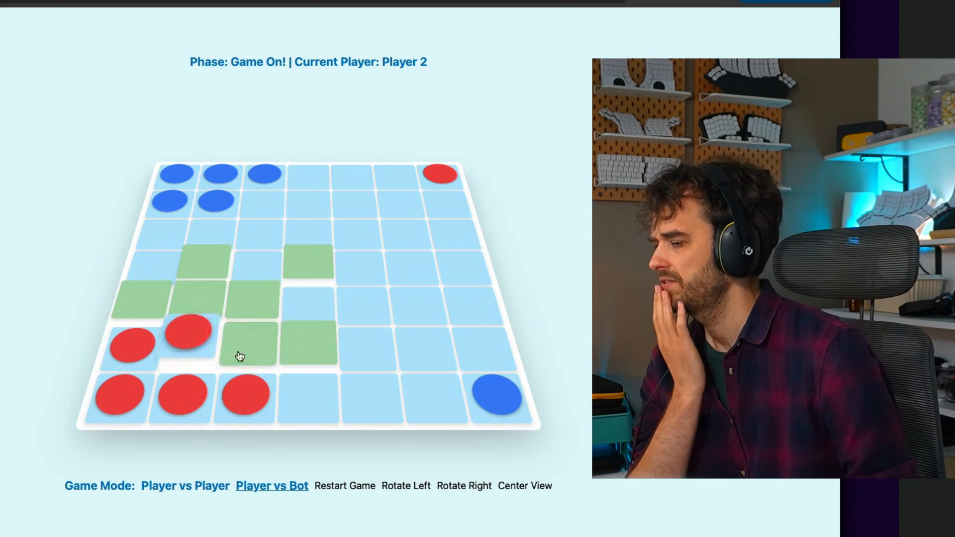
pyautogui.click(243, 402)
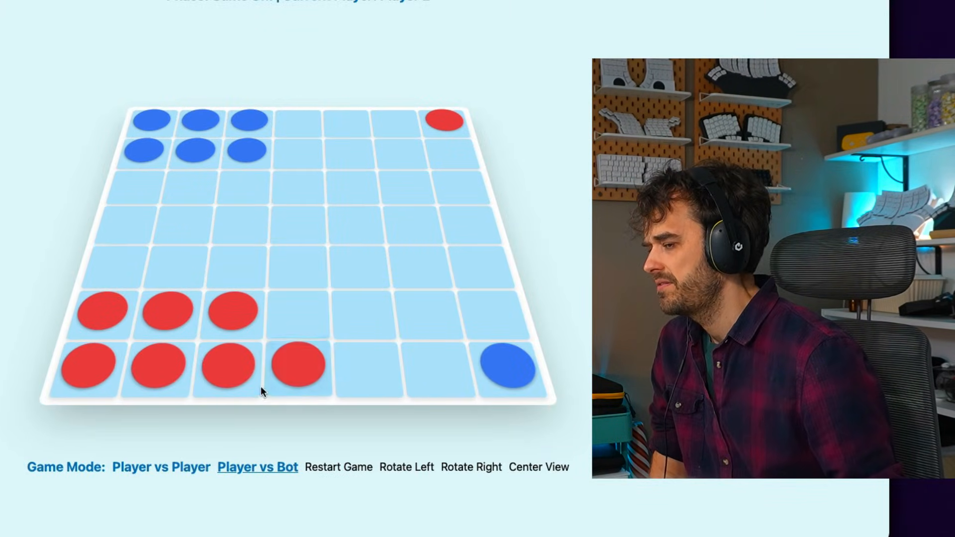
pyautogui.click(295, 314)
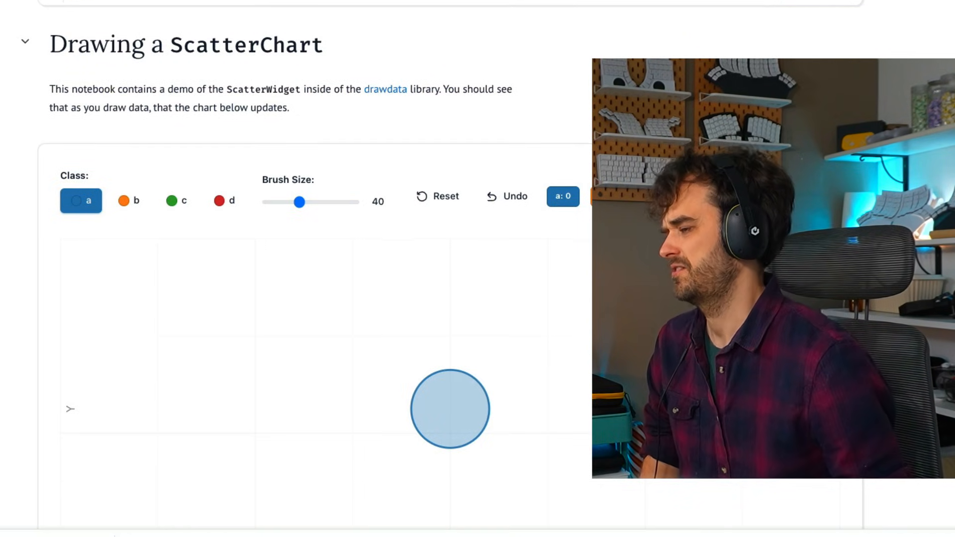
# - Scroll to the ScatterWidget and brush points for classes a, b and c
pyautogui.scroll(-3)
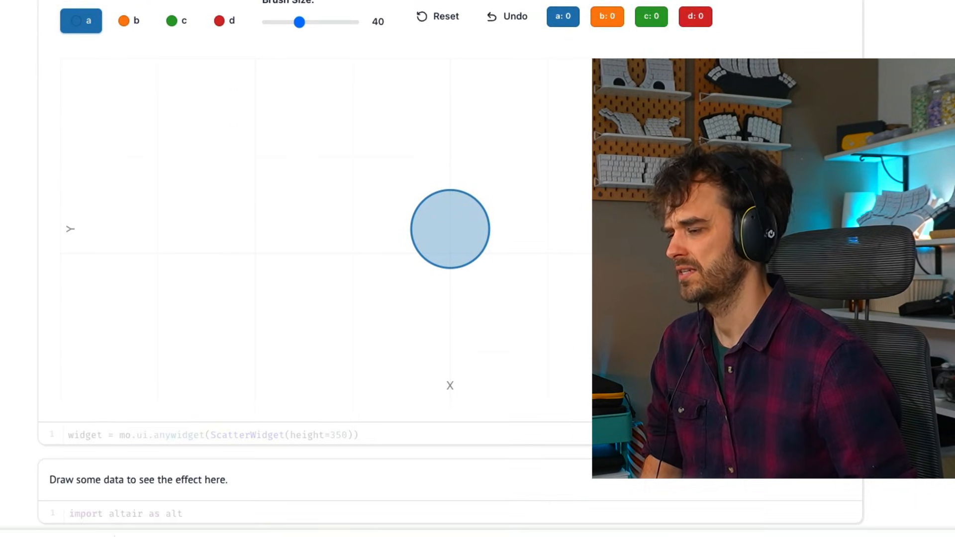
pyautogui.scroll(-3)
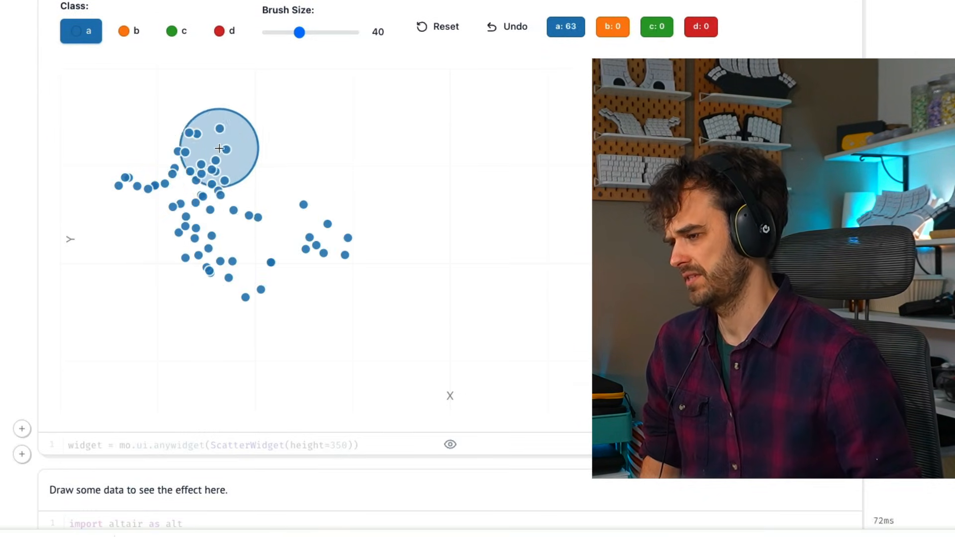
pyautogui.click(129, 31)
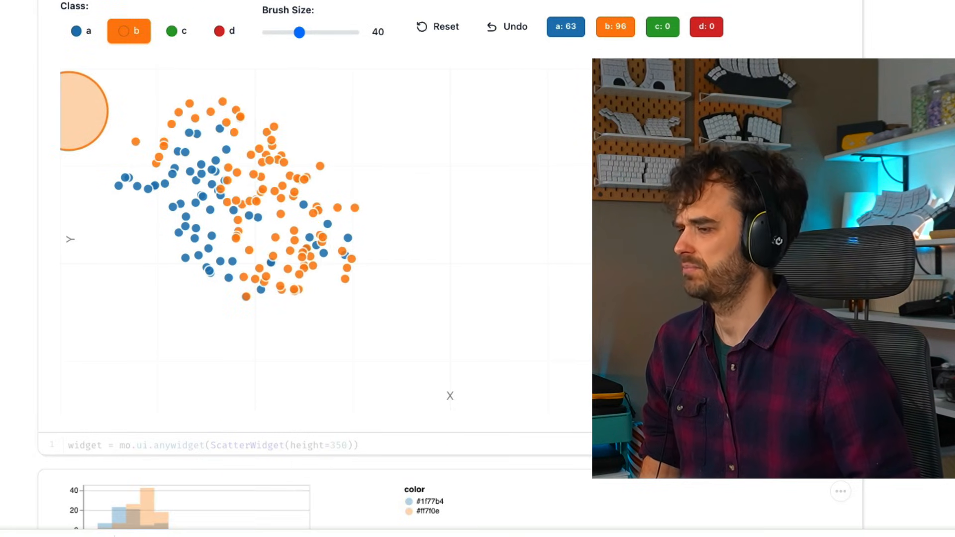
pyautogui.scroll(-3)
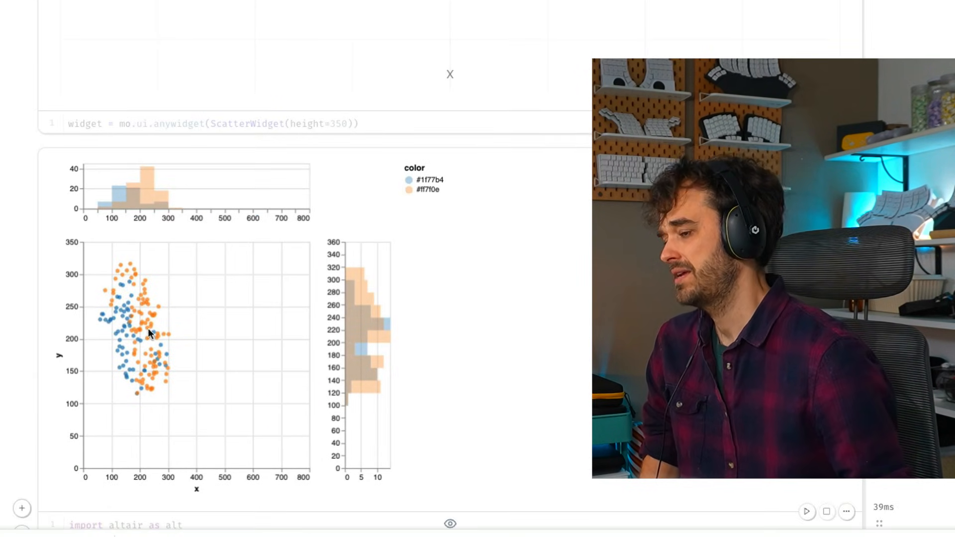
pyautogui.moveTo(23, 169)
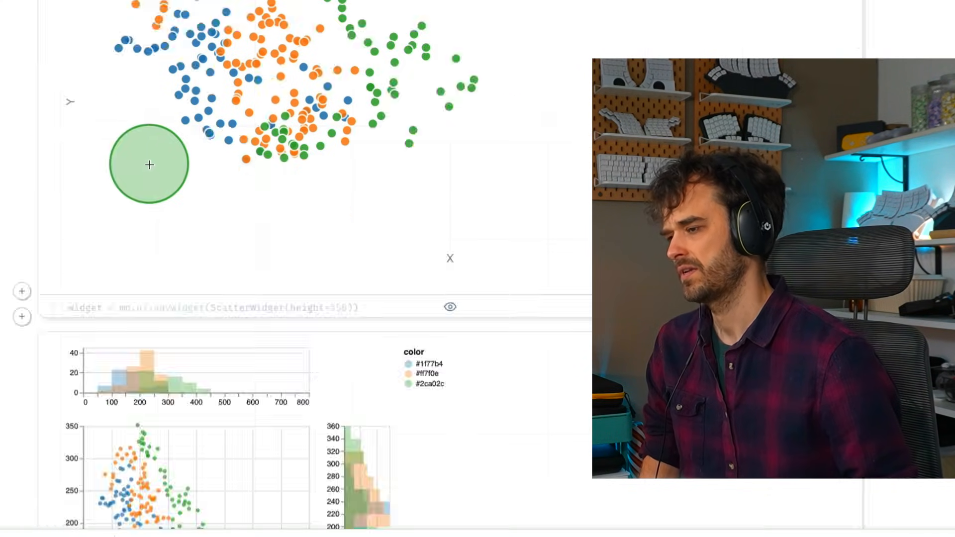
pyautogui.scroll(-3)
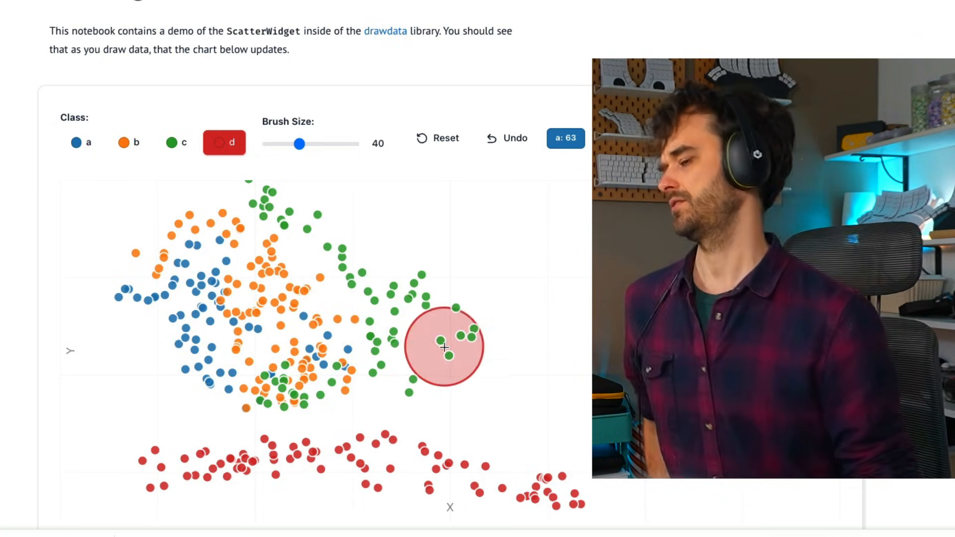
# - Paint class d points over the upper right, lower right and bottom edge, reaching 615 points
pyautogui.moveTo(444, 348); pyautogui.dragTo(560, 202)
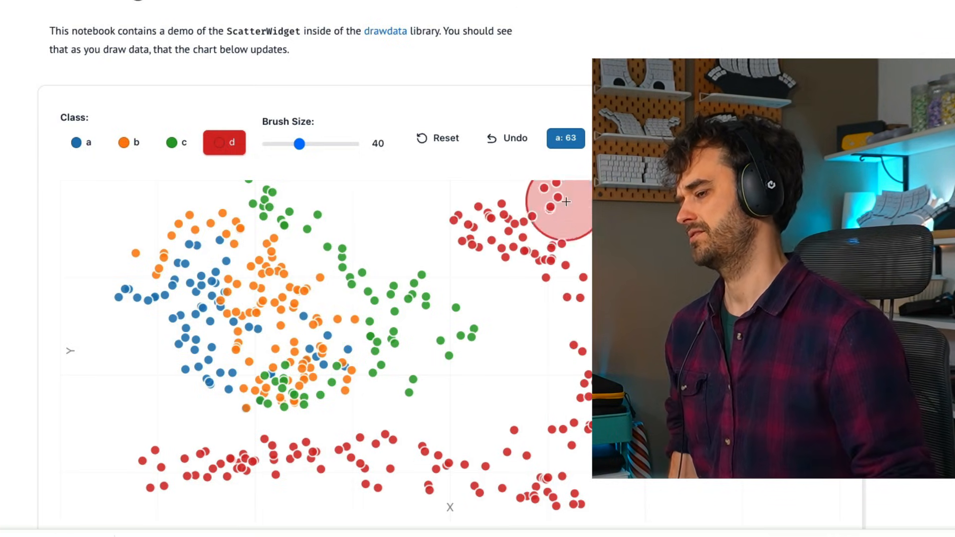
pyautogui.moveTo(563, 202); pyautogui.dragTo(545, 434)
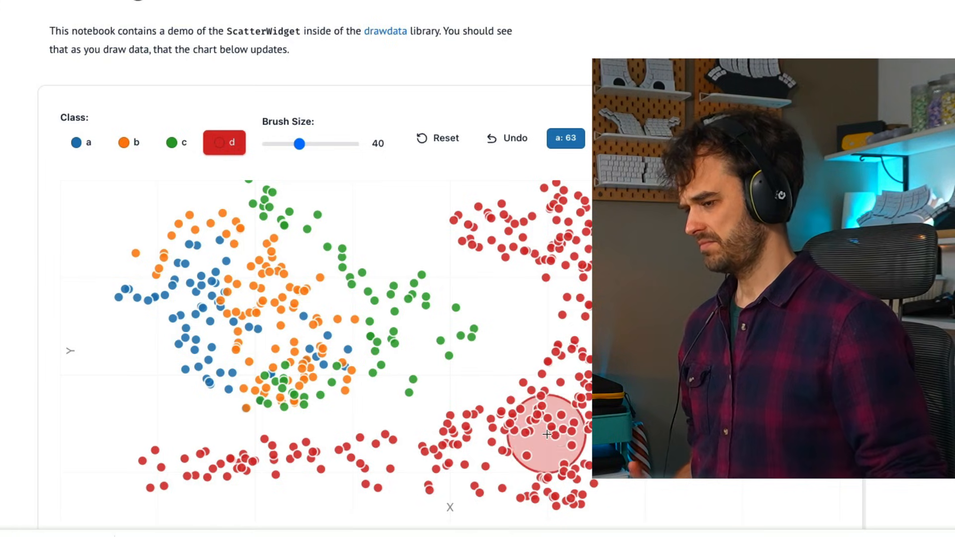
pyautogui.click(545, 435)
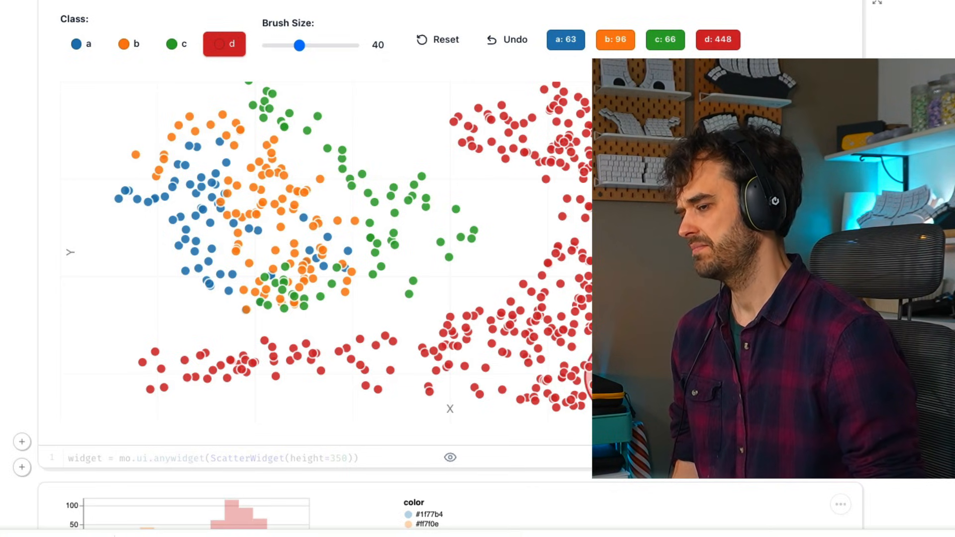
pyautogui.moveTo(536, 378); pyautogui.dragTo(536, 396)
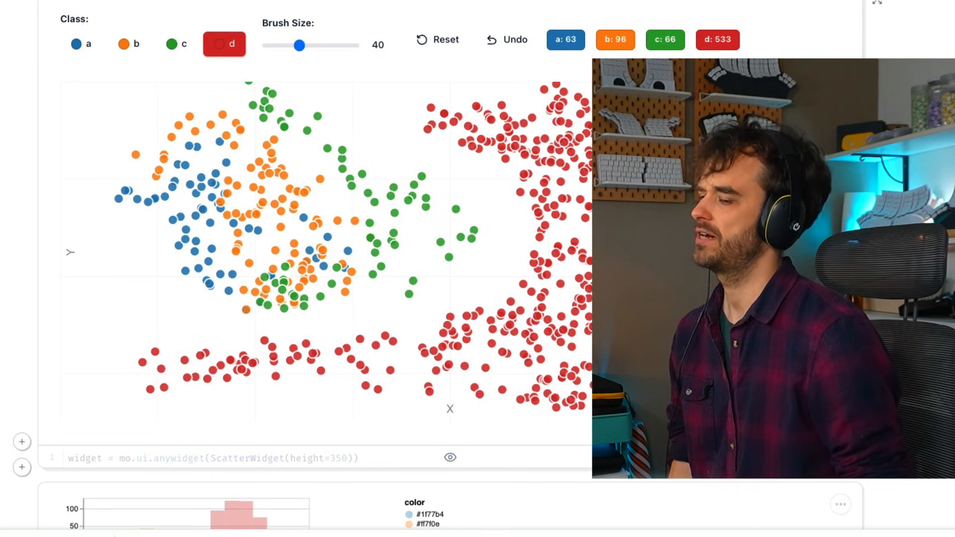
pyautogui.click(353, 401)
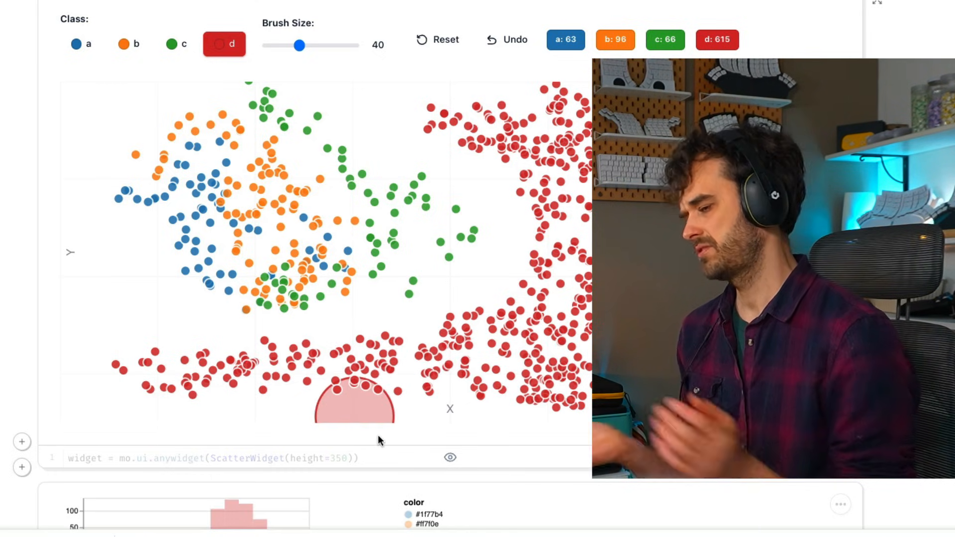